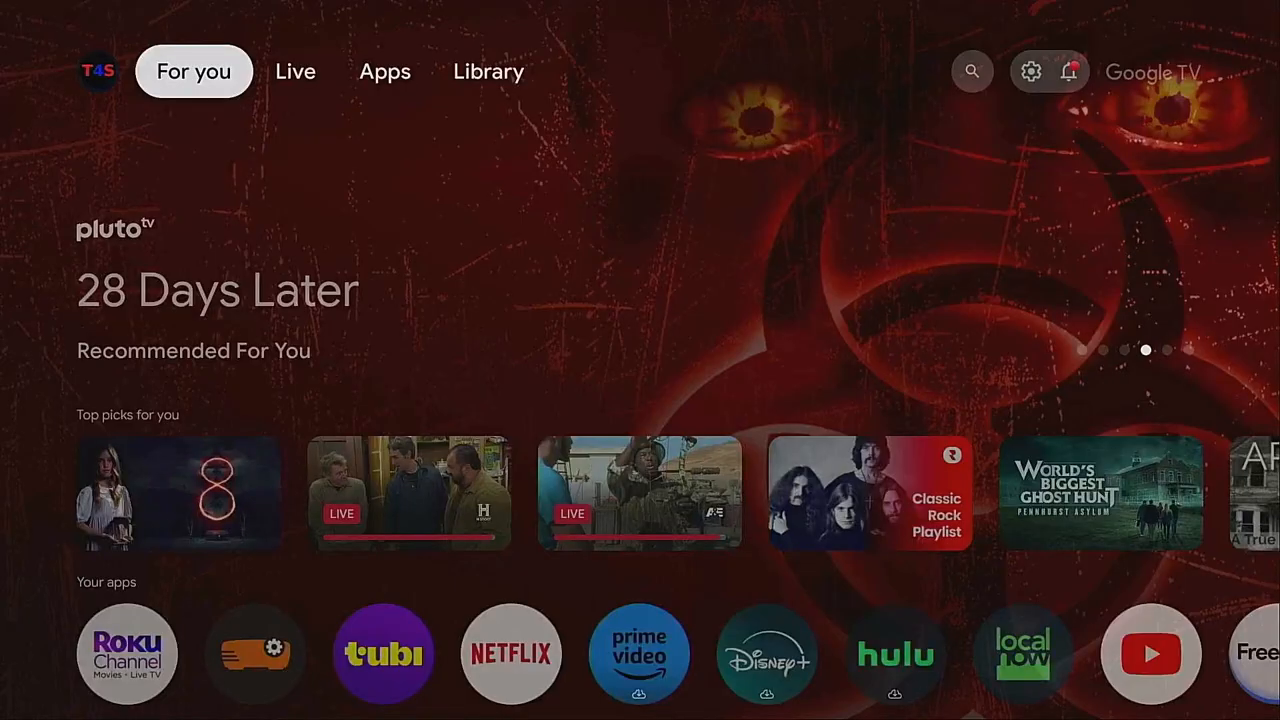
Go from the home screen through quick settings into the full Settings menu.
{"action": "left_click", "coordinate": [296, 72]}
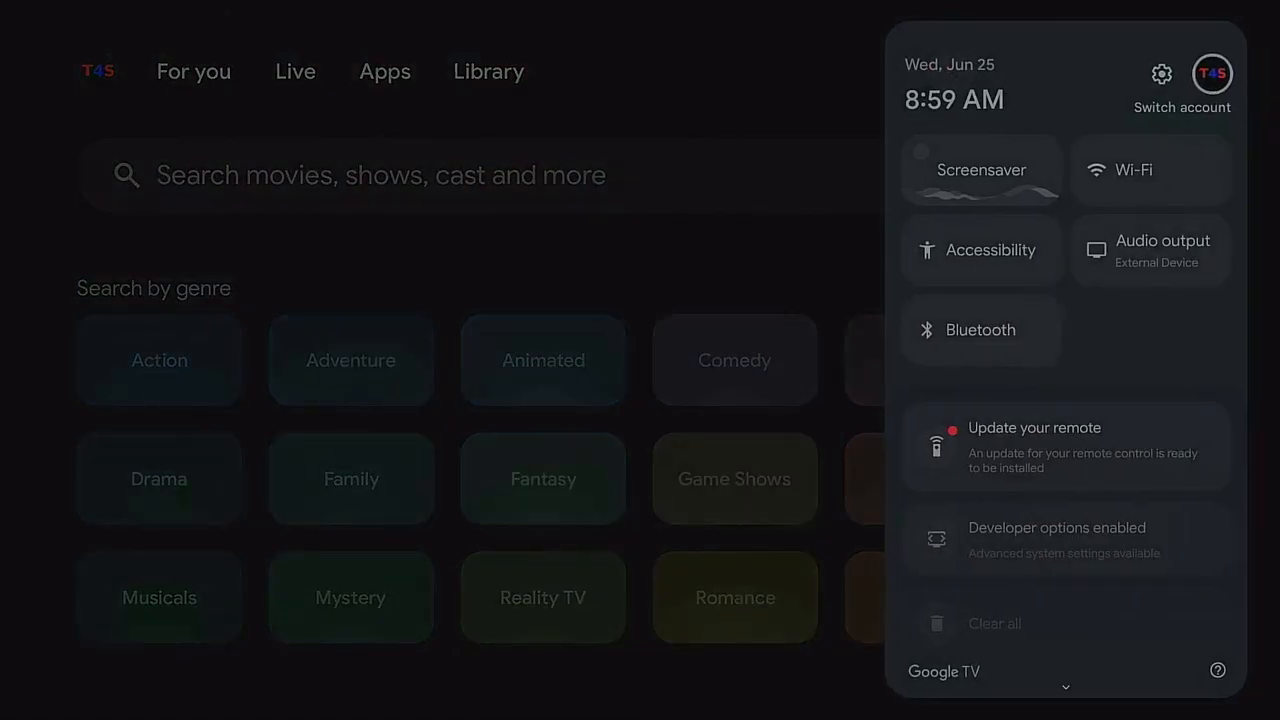
{"action": "left_click", "coordinate": [1160, 72]}
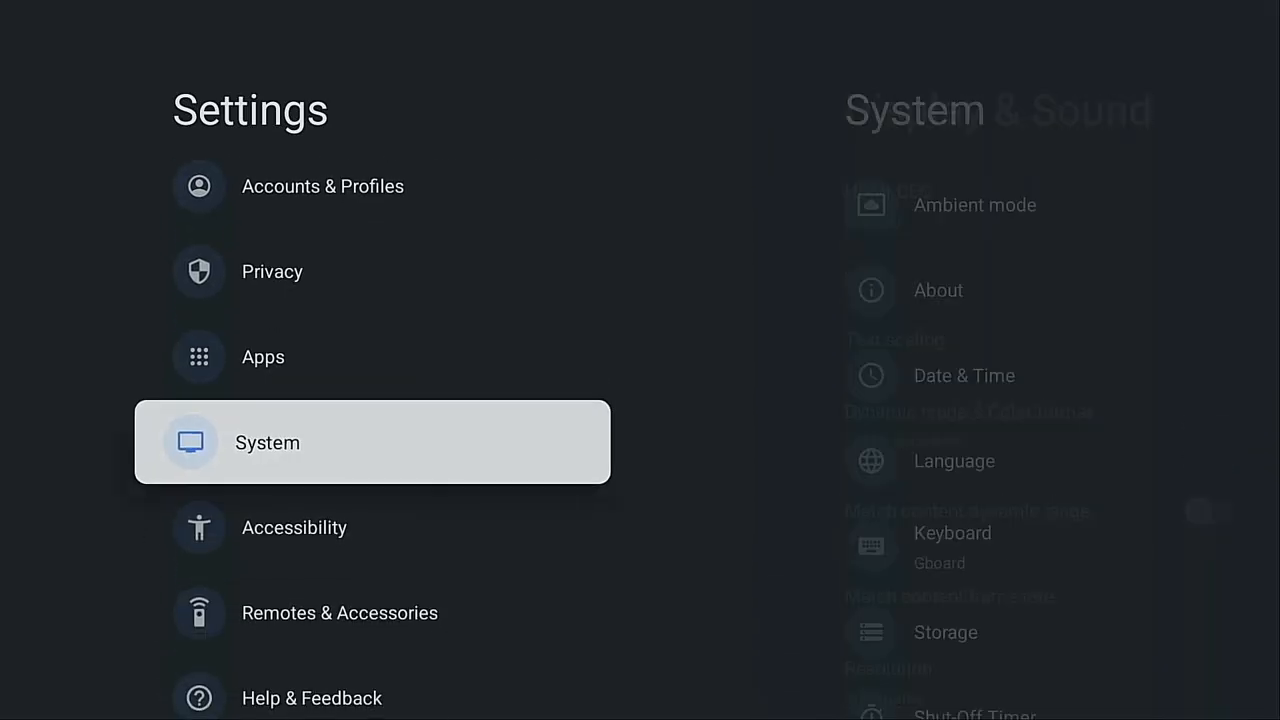
Reach System > About and run the system update check, finding URO1.250103.029.C1 available.
{"action": "left_click", "coordinate": [268, 442]}
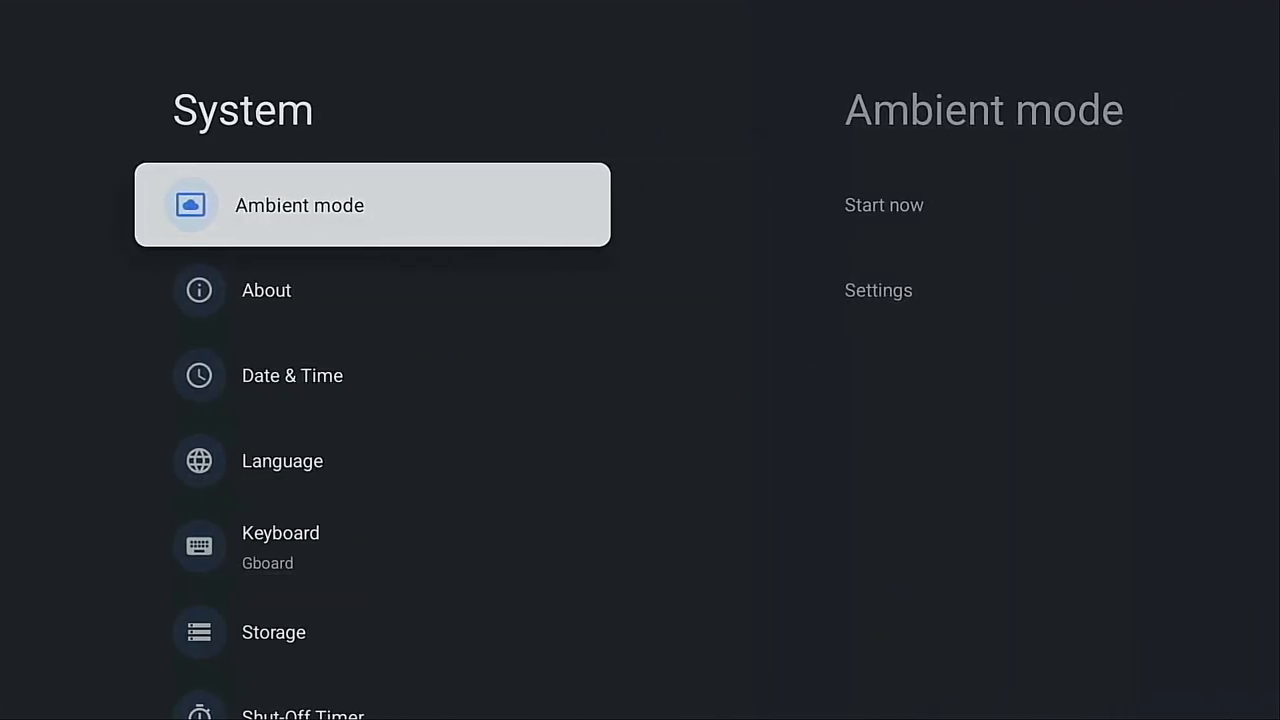
{"action": "left_click", "coordinate": [266, 290]}
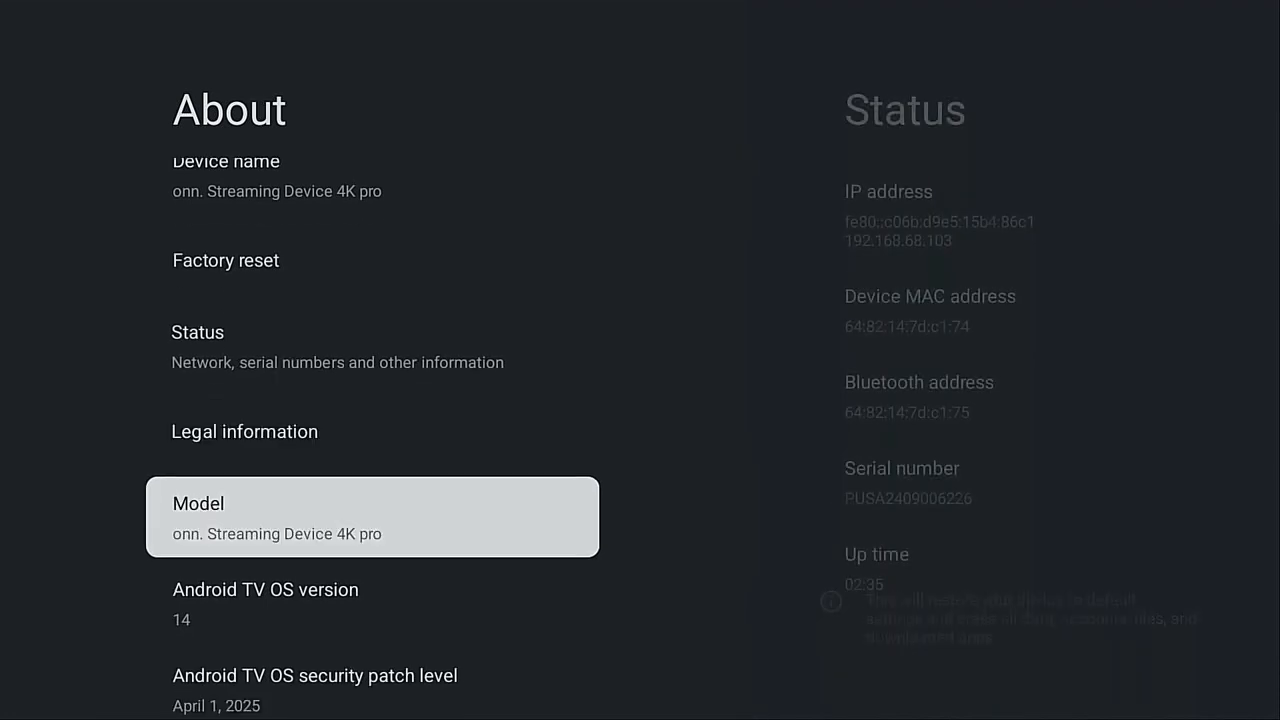
{"action": "scroll", "scroll_direction": "down", "scroll_amount": 3}
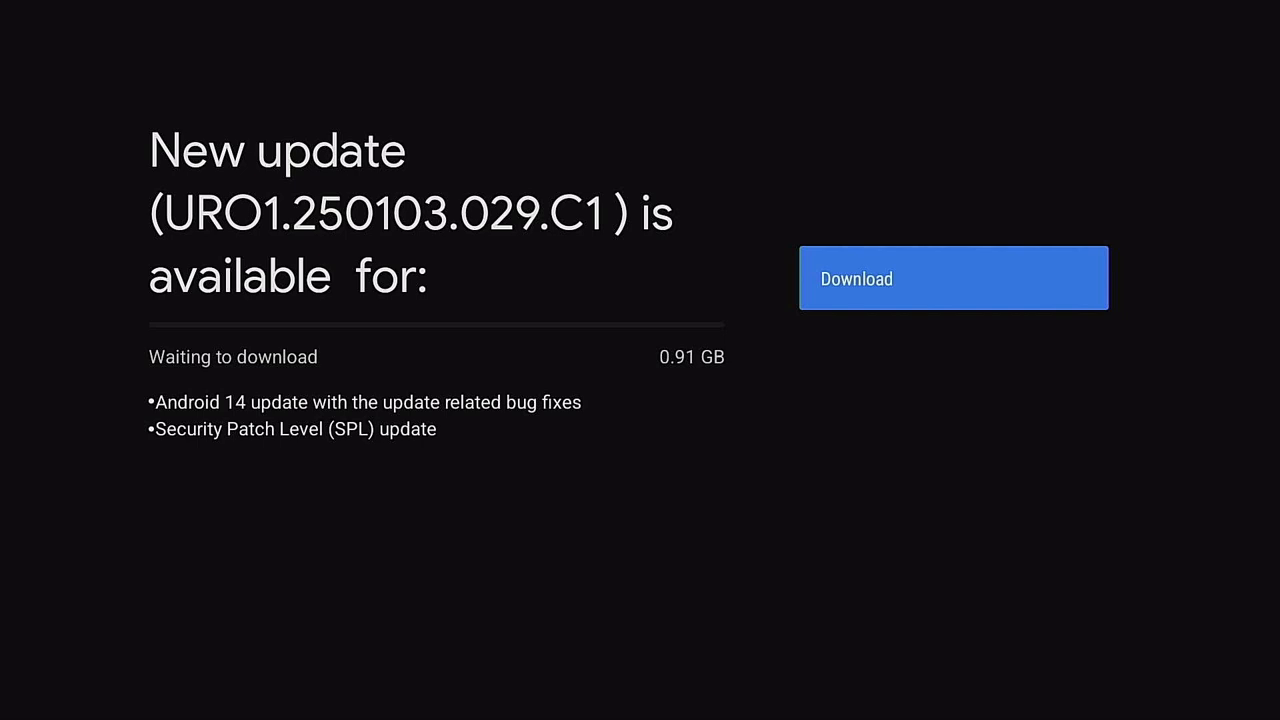
Download and install the 0.91 GB Android 14 system update.
{"action": "left_click", "coordinate": [954, 276]}
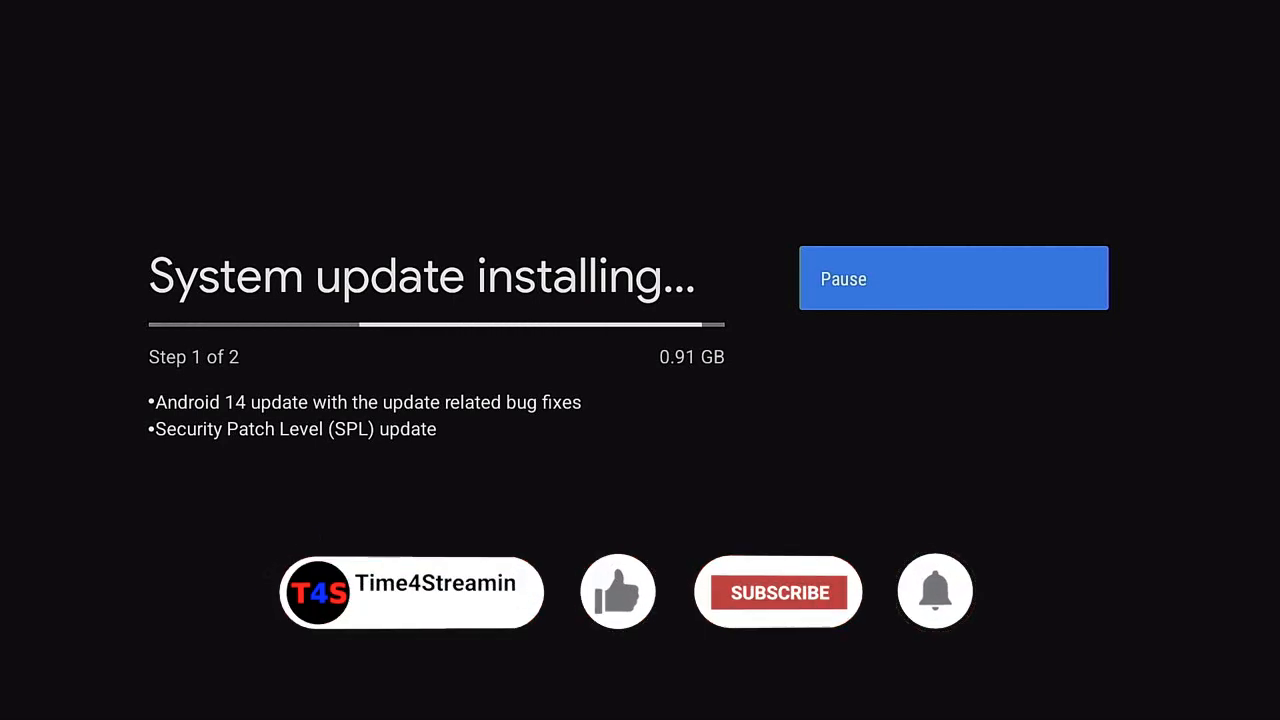
After the update installs and restarts, reopen quick settings from the home screen.
{"action": "left_click", "coordinate": [778, 592]}
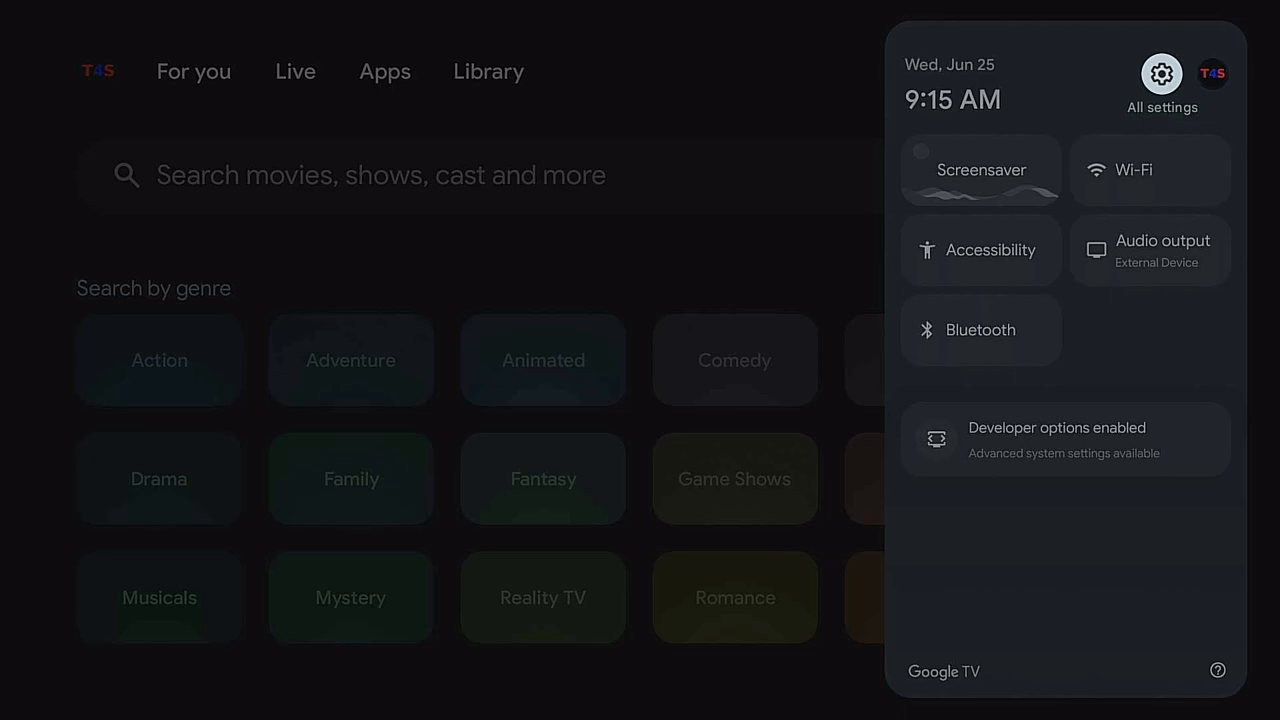
Return to the System > About page through the full device settings.
{"action": "left_click", "coordinate": [1162, 74]}
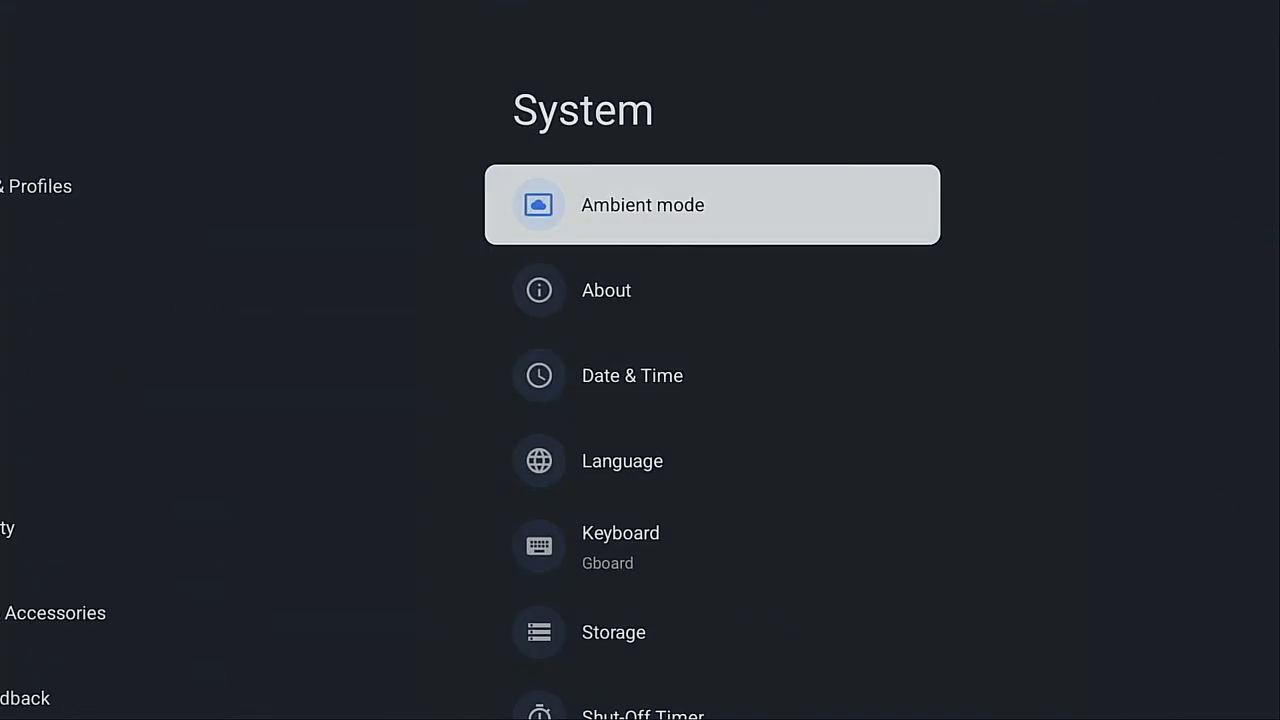
{"action": "left_click", "coordinate": [604, 290]}
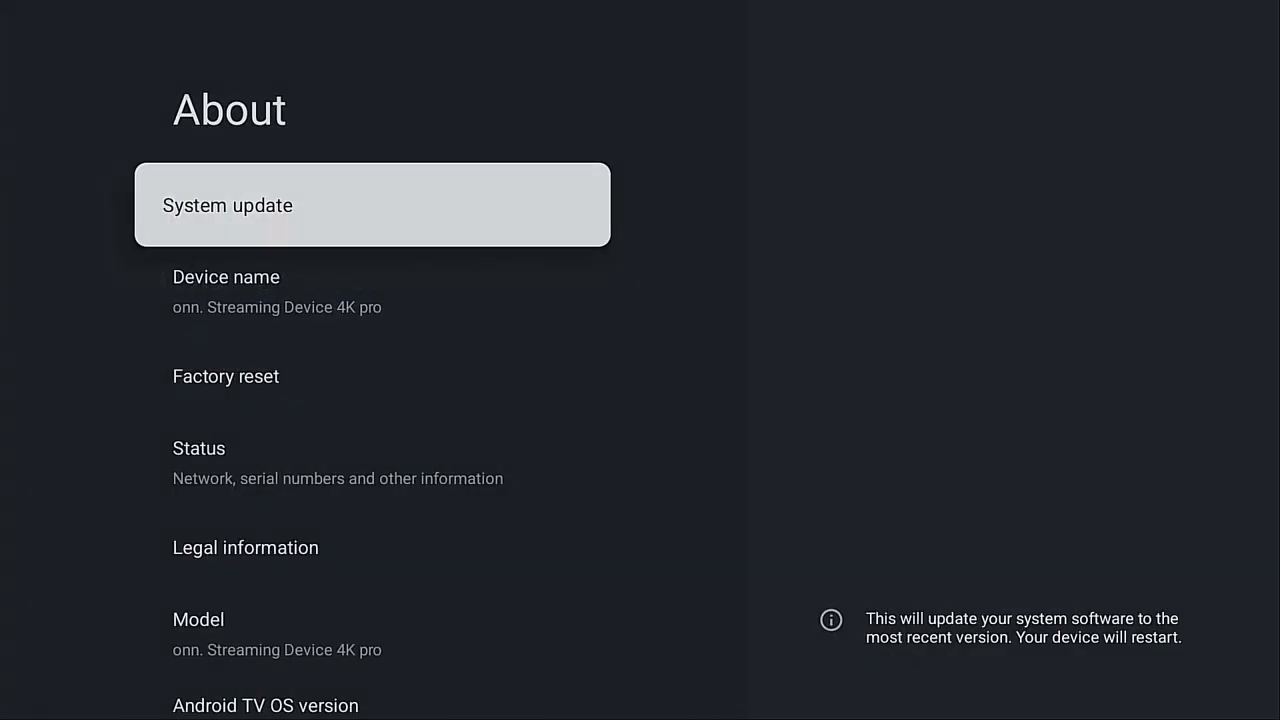
Reveal the Android TV OS build entry reading URO1.250103.029.C1.13655754.
{"action": "scroll", "scroll_direction": "down", "scroll_amount": 3}
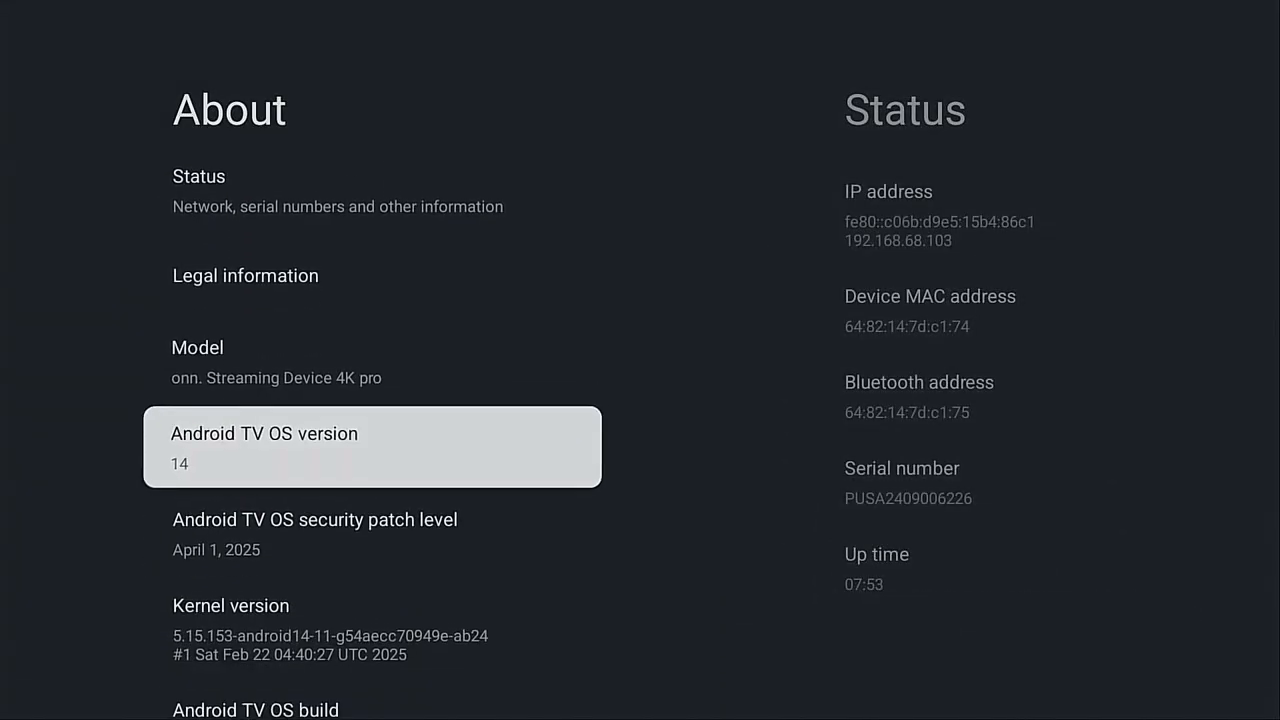
{"action": "scroll", "scroll_direction": "down", "scroll_amount": 3}
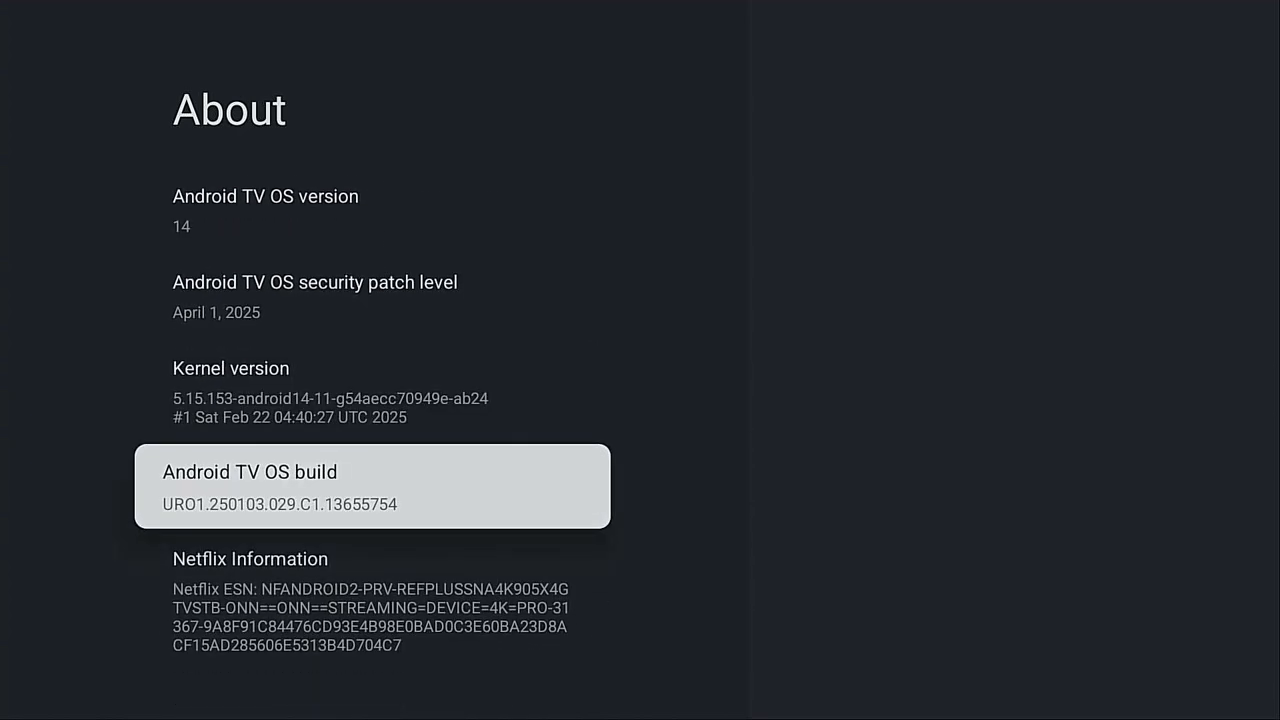